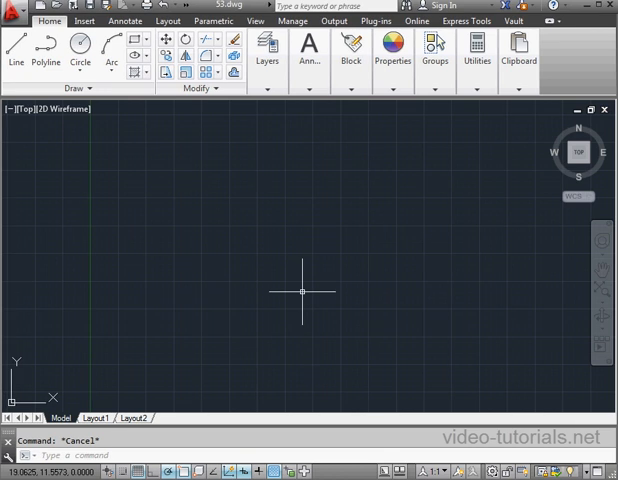
mouse_move(300, 292)
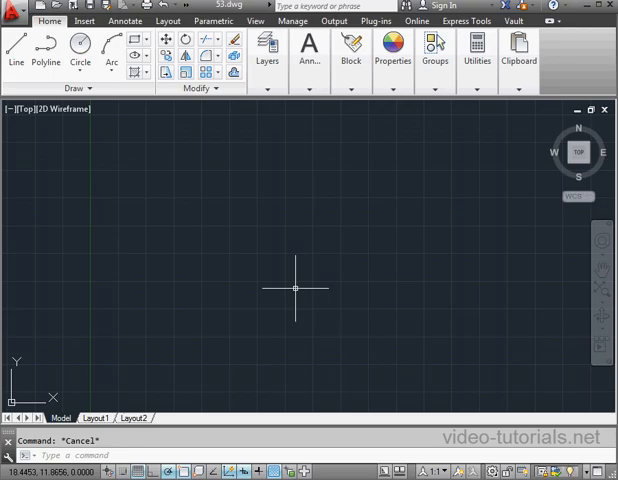
mouse_move(294, 288)
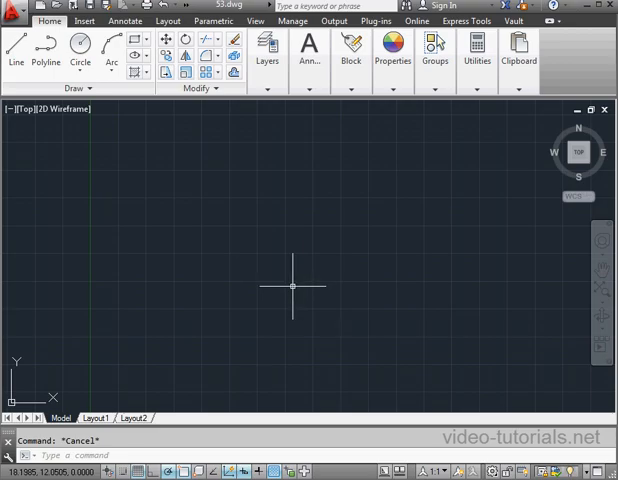
mouse_move(288, 282)
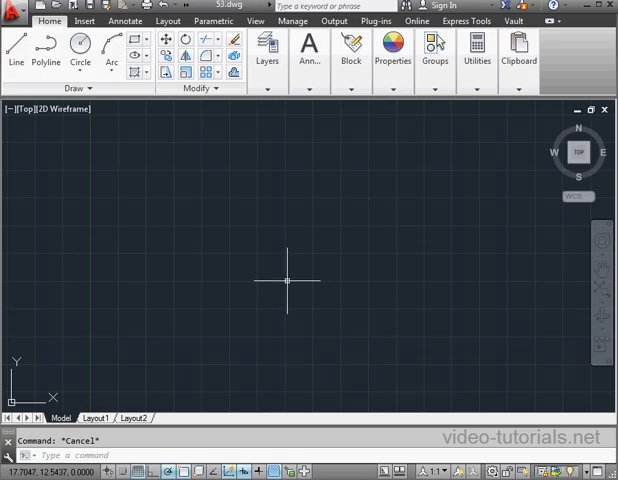
mouse_move(284, 276)
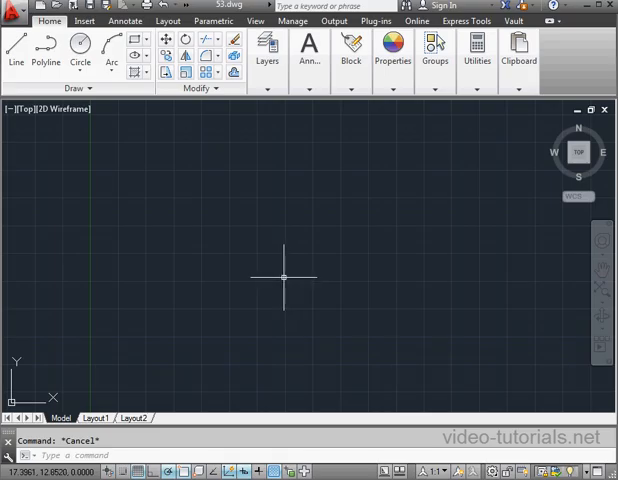
mouse_move(272, 272)
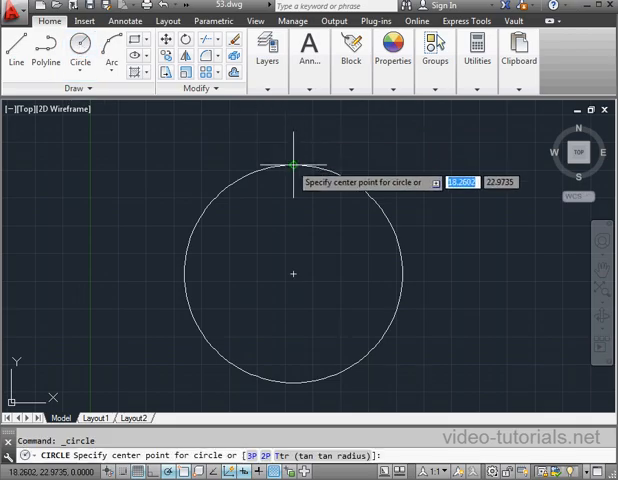
Step: Draw a small circle centred on the top quadrant of the large circle
left_click(292, 160)
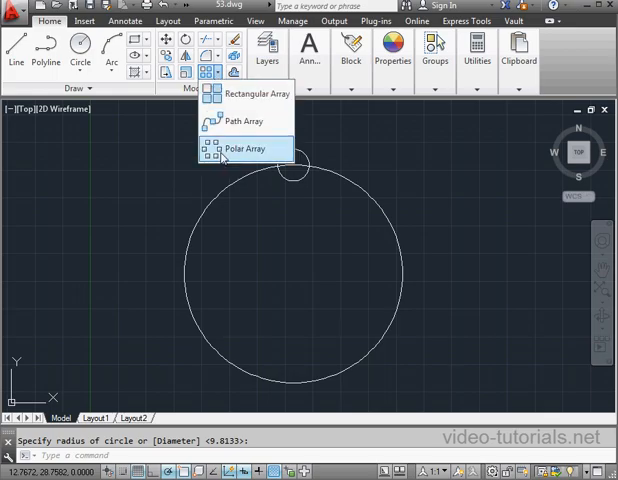
Step: Start a Polar Array and select the small circle as the object to repeat
left_click(244, 148)
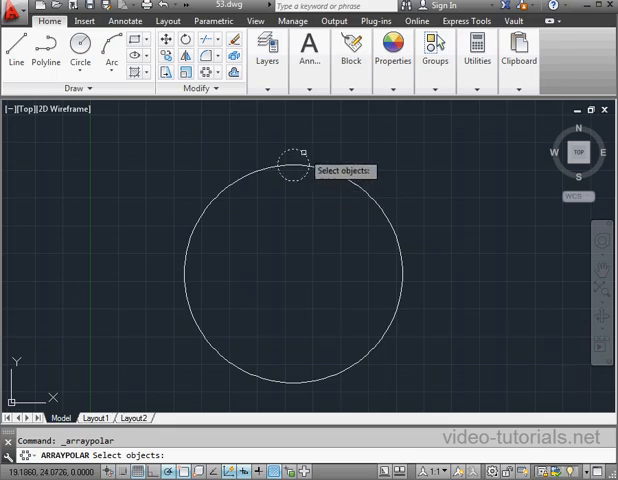
left_click(296, 168)
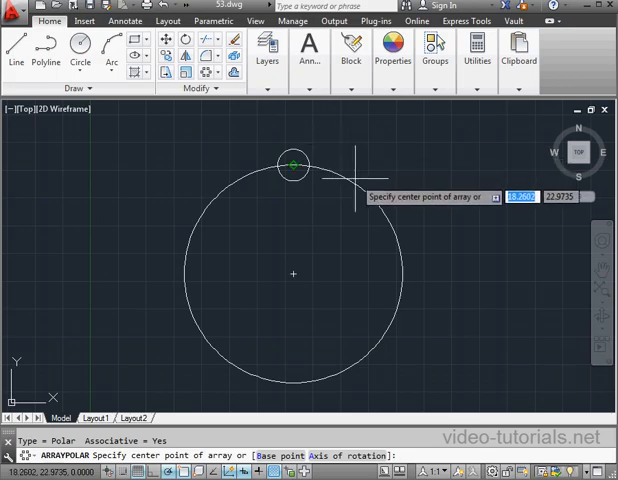
mouse_move(292, 272)
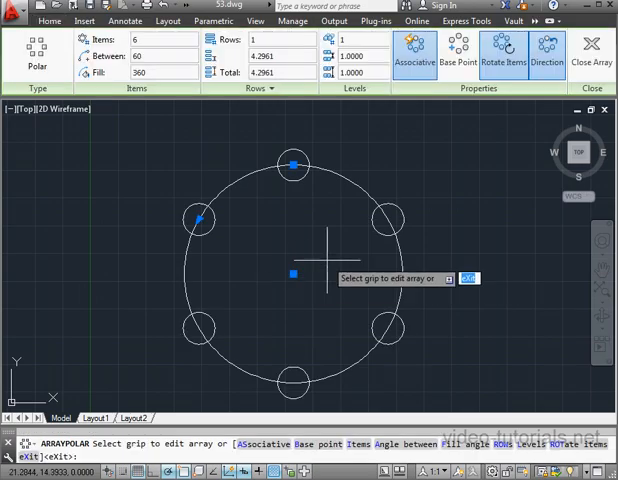
mouse_move(248, 216)
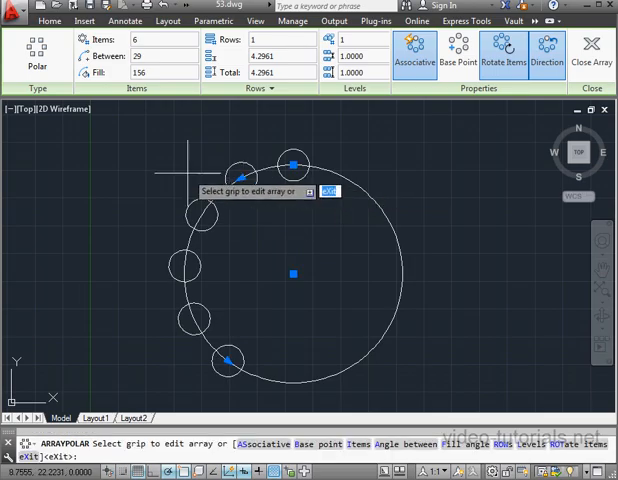
mouse_move(228, 358)
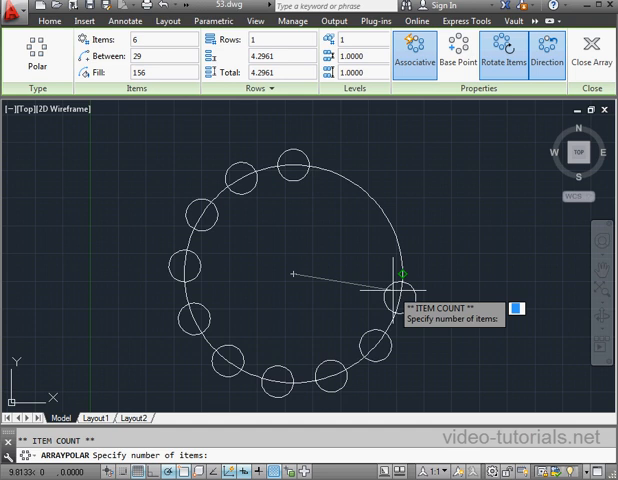
mouse_move(400, 276)
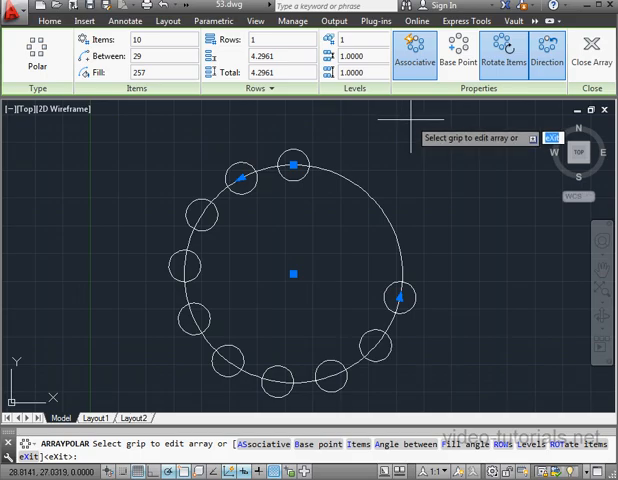
mouse_move(408, 120)
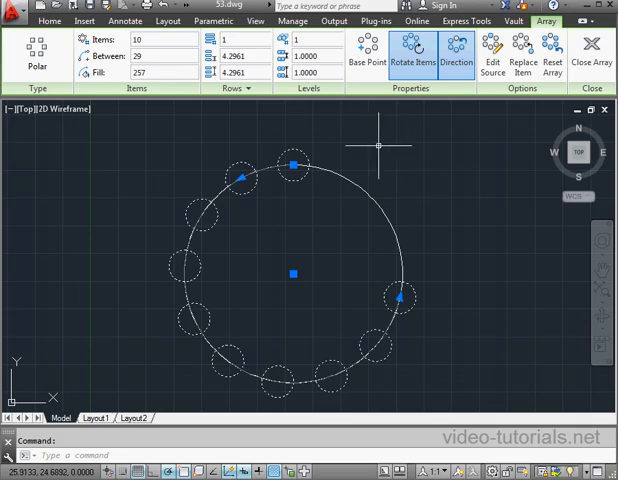
mouse_move(374, 144)
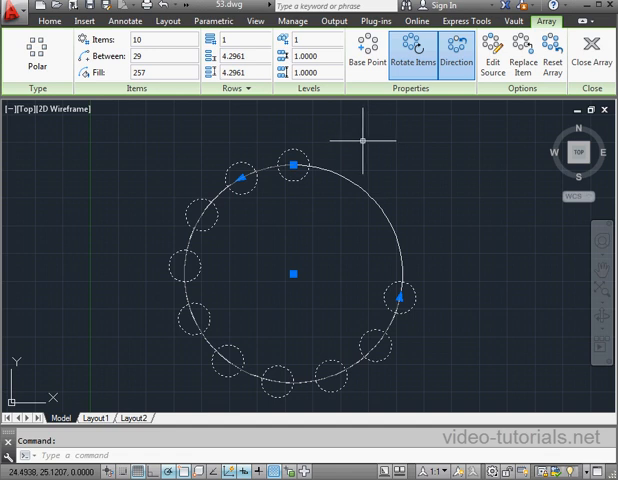
mouse_move(352, 140)
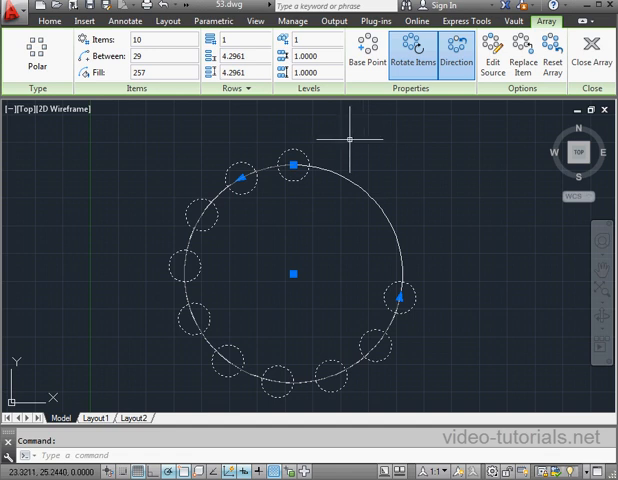
mouse_move(344, 136)
type("7")
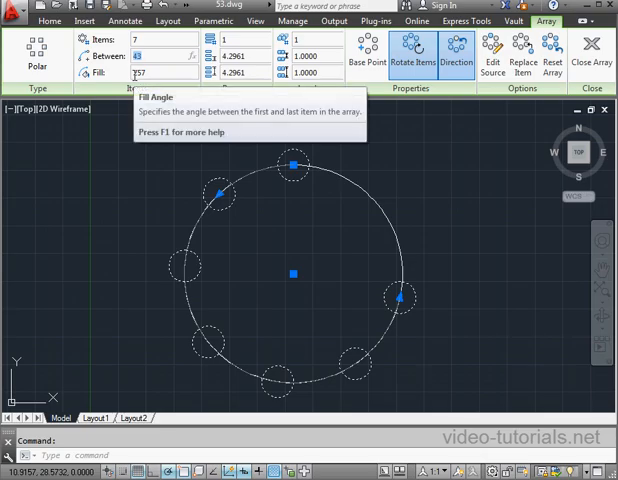
Step: Set the polar array Fill to 270 degrees and Angle Between items to 45 degrees
type("2")
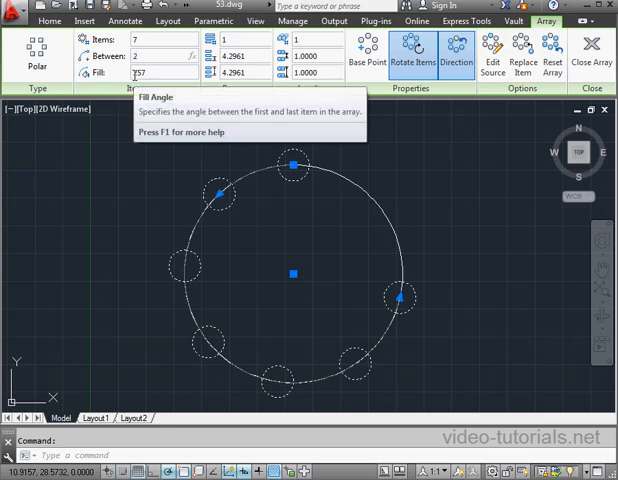
type("29")
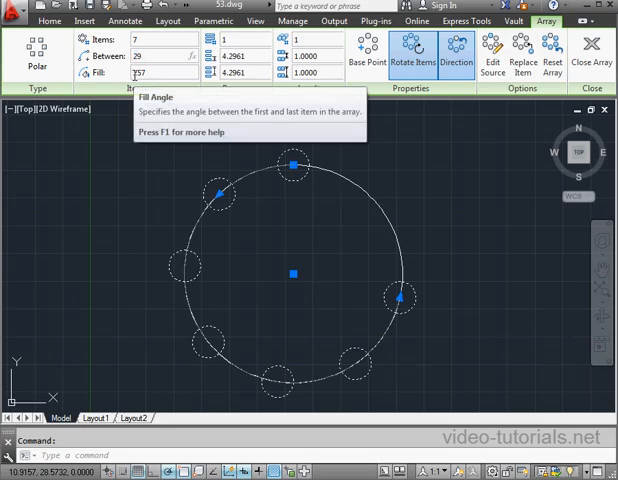
type("174")
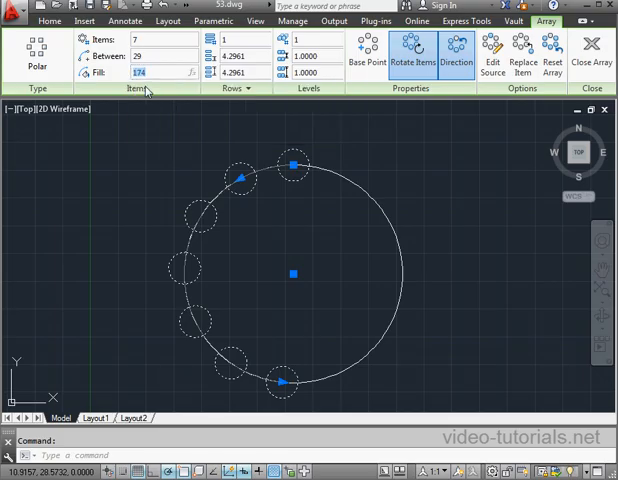
type("270")
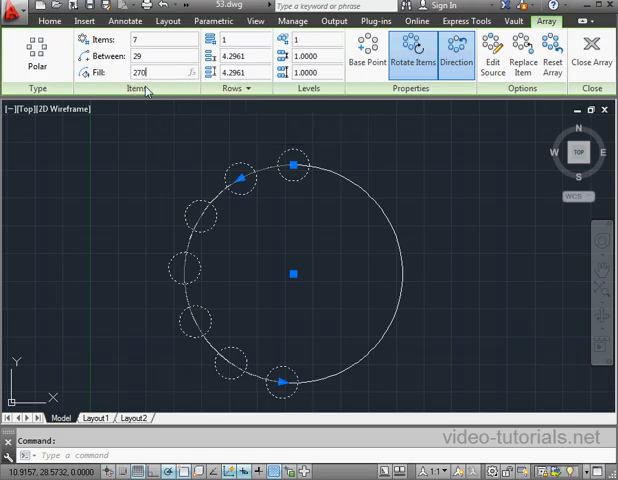
type("45")
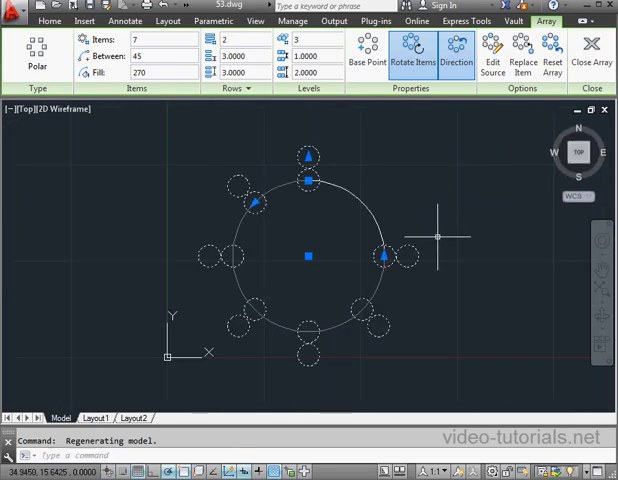
Step: Set Rows to 2 for a second ring of circles and close the array
left_click(366, 52)
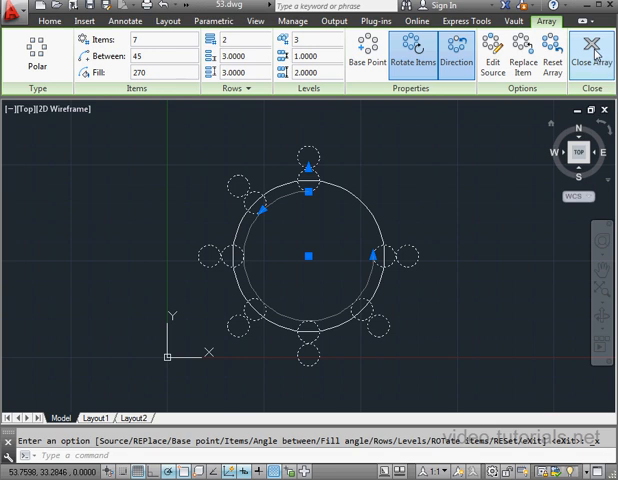
left_click(592, 52)
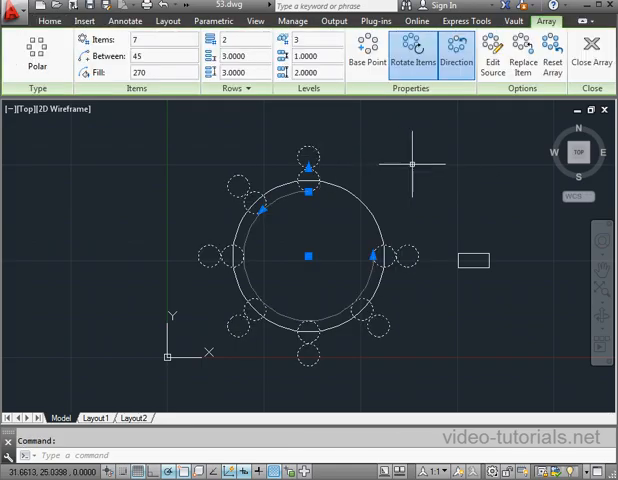
mouse_move(370, 190)
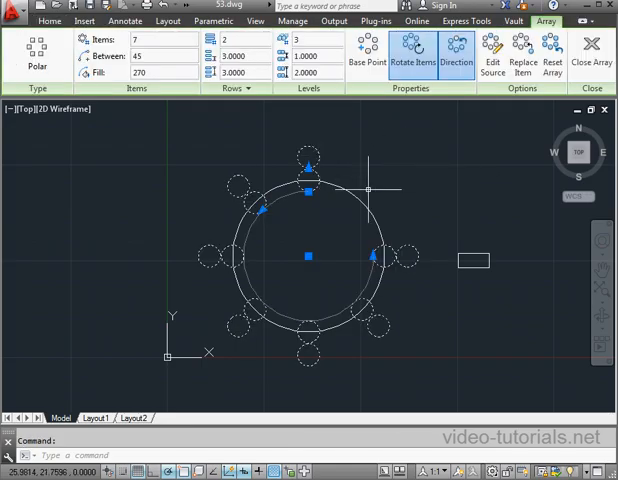
mouse_move(520, 50)
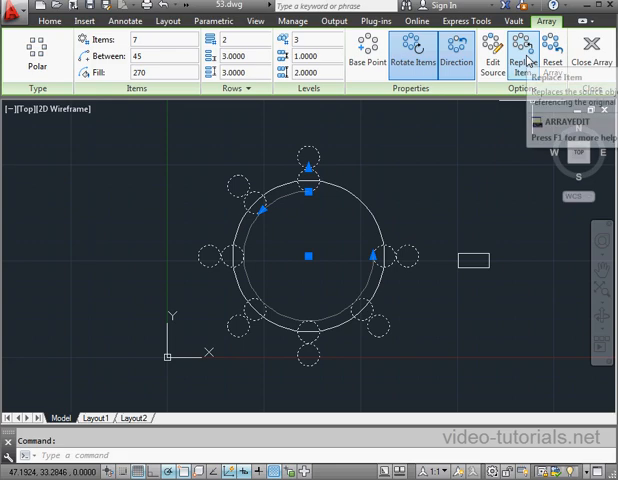
Step: Start Replace Item on the selected array
left_click(520, 50)
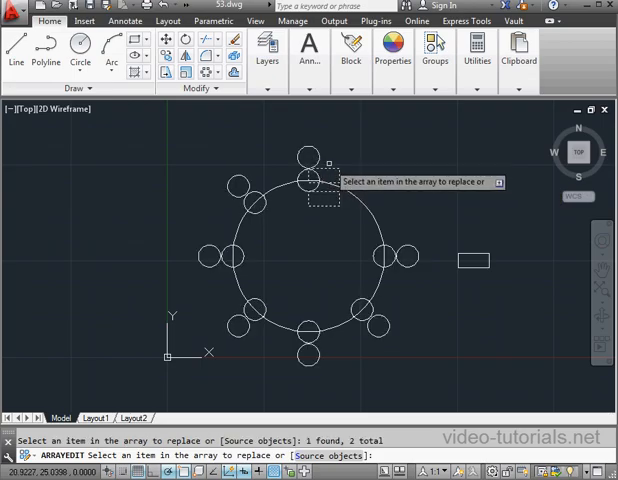
mouse_move(322, 172)
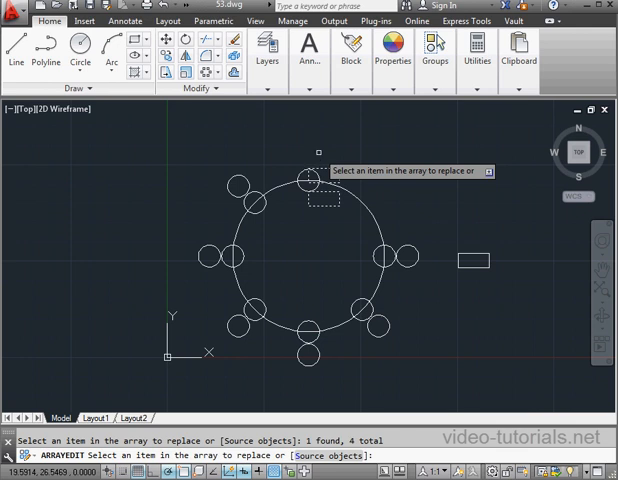
Step: Replace two array members at the top with copies of the rectangle
left_click(310, 190)
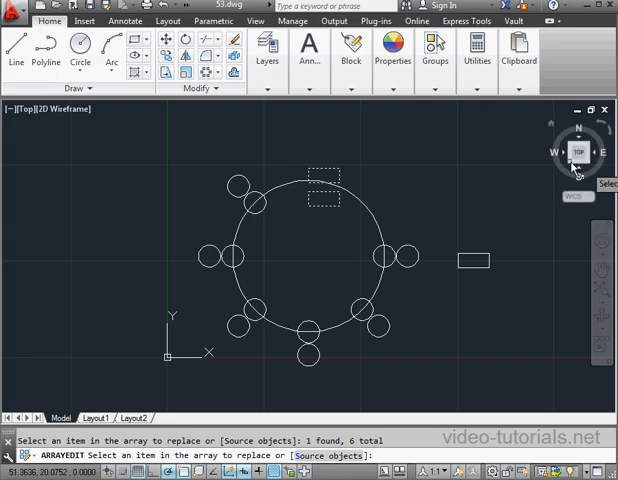
left_click(578, 152)
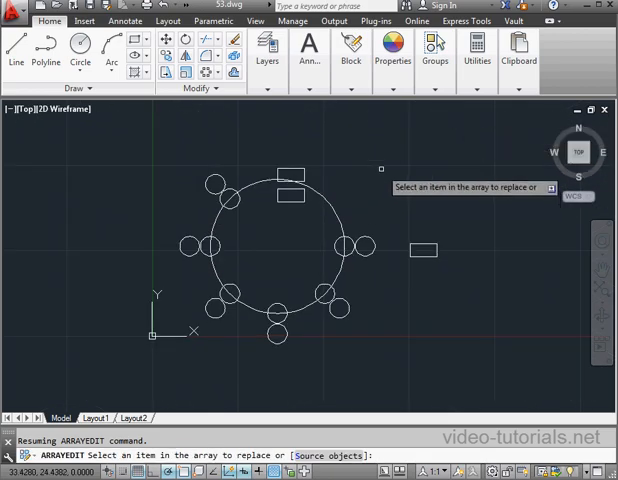
right_click(420, 176)
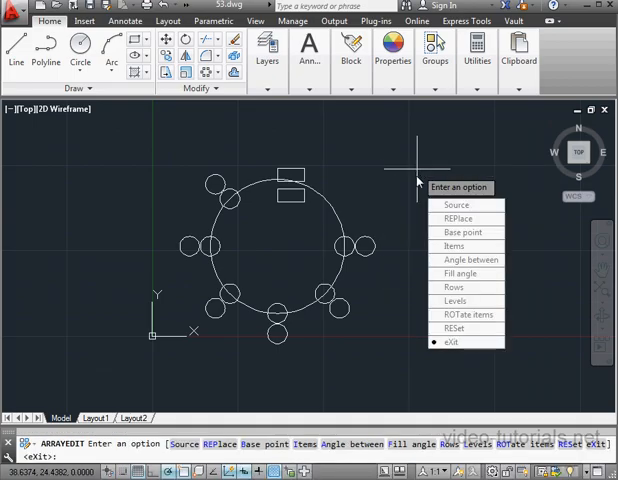
Step: Choose eXit to end the ARRAYEDIT replace-items command
left_click(452, 340)
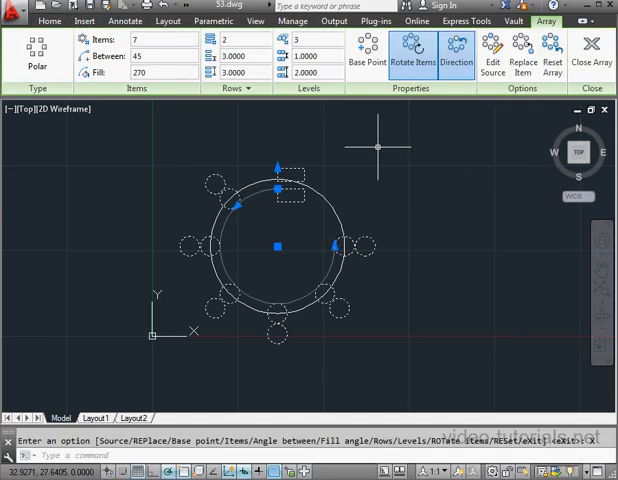
mouse_move(444, 200)
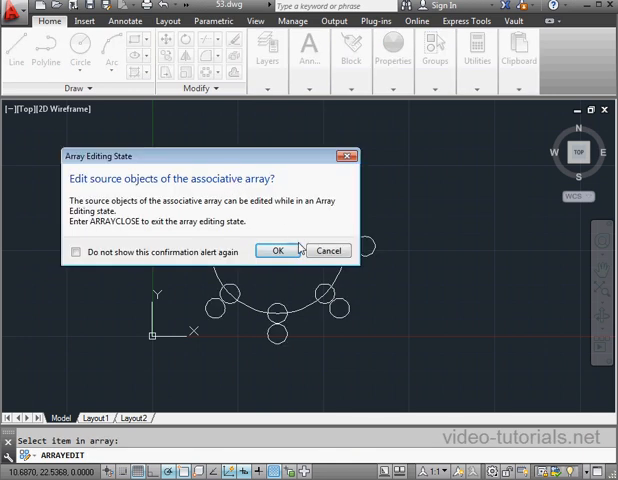
Step: Confirm OK in the Array Editing State dialog to edit the source objects
left_click(276, 250)
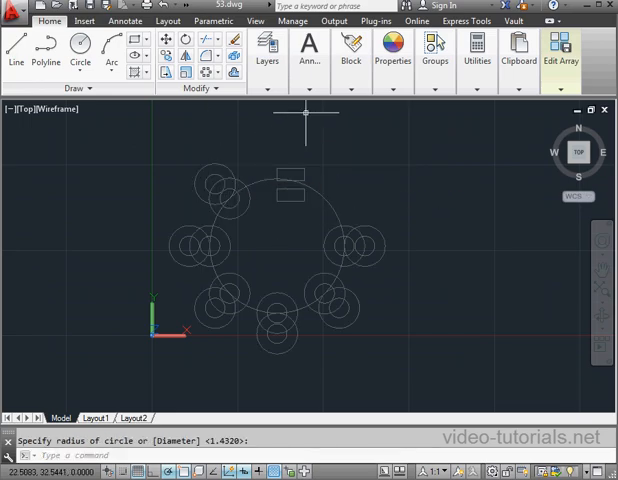
mouse_move(510, 168)
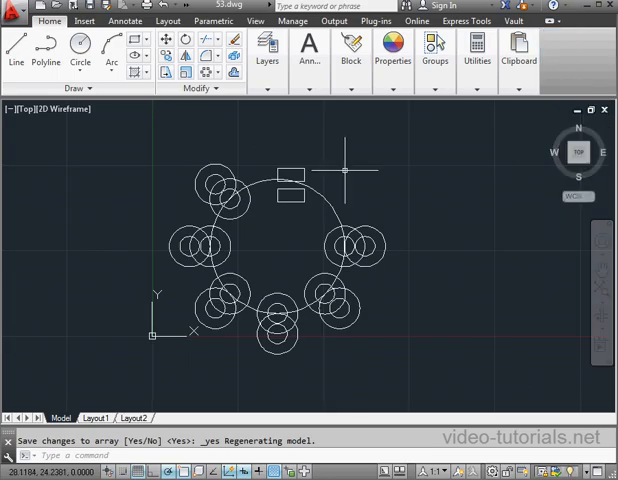
mouse_move(332, 164)
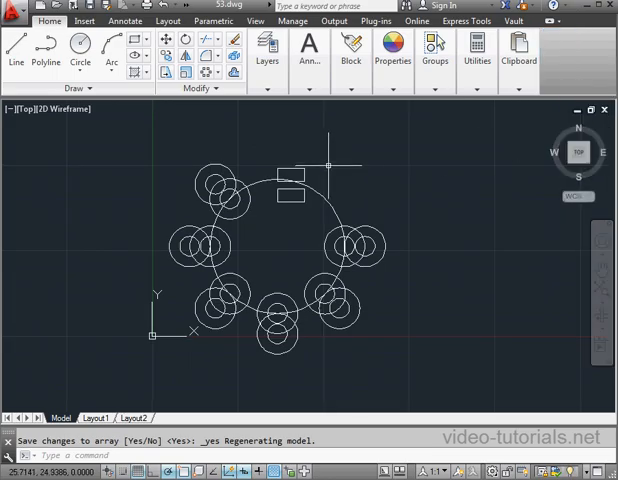
mouse_move(330, 168)
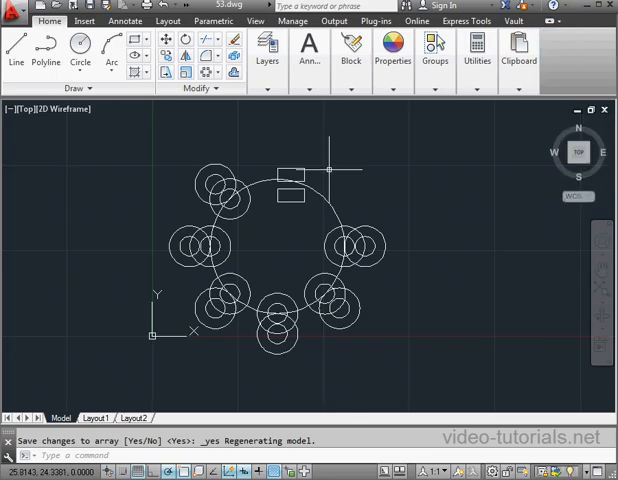